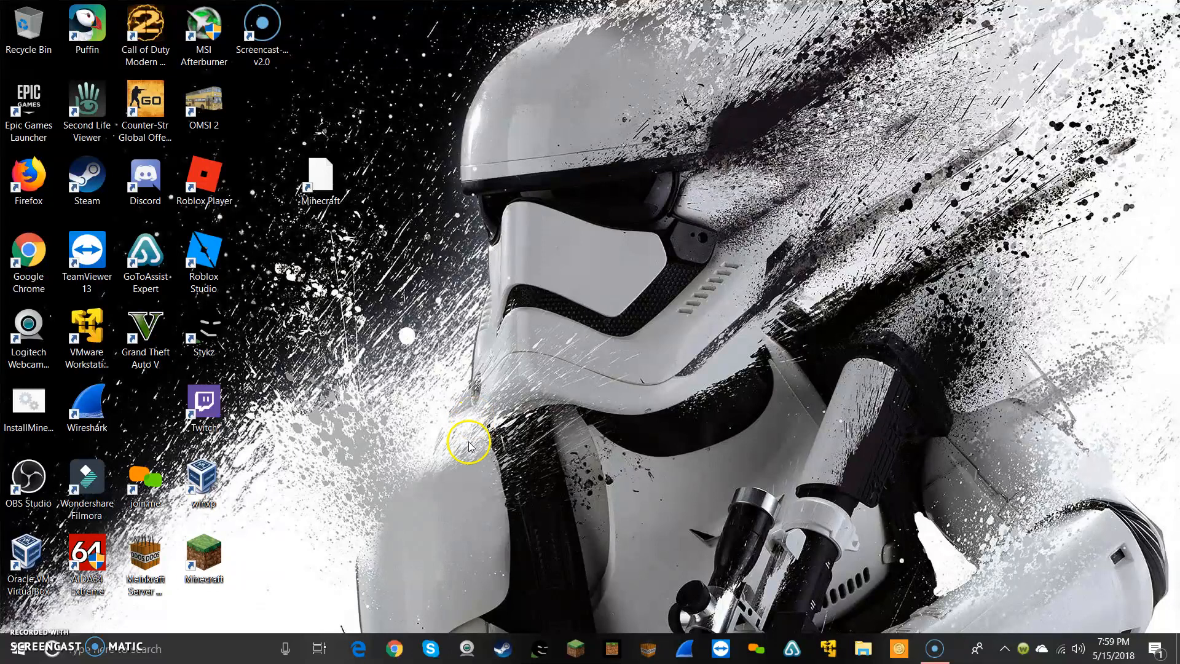
Step: Refresh the desktop from its context menu before launching Task Manager
right_click(471, 443)
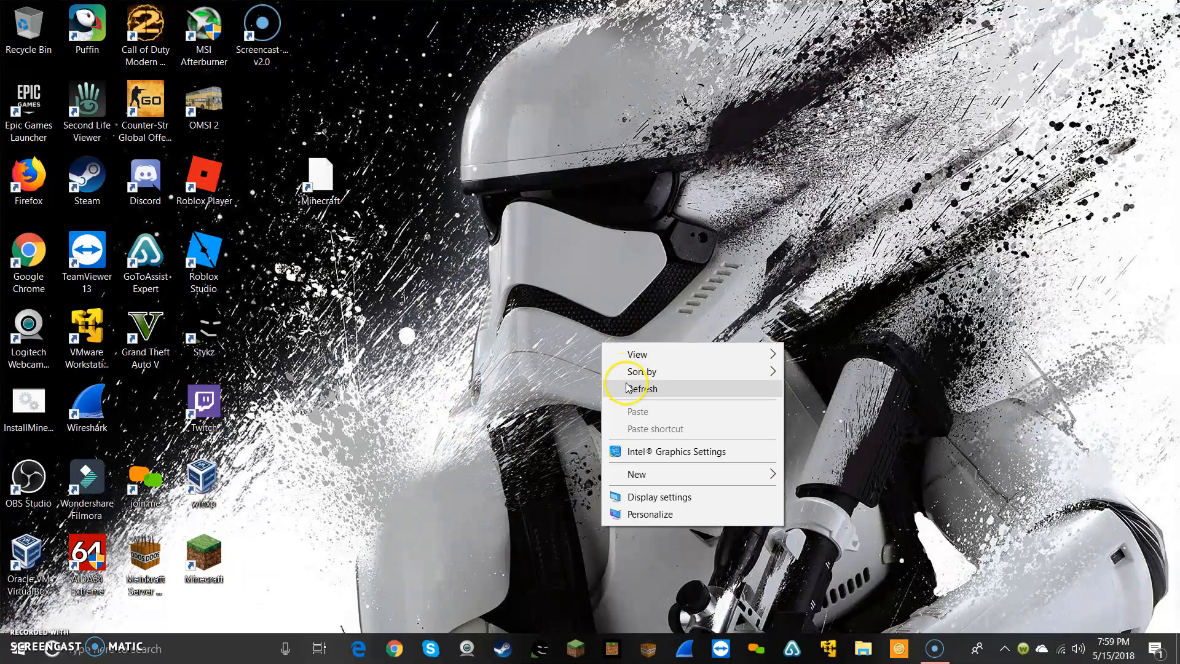
left_click(646, 388)
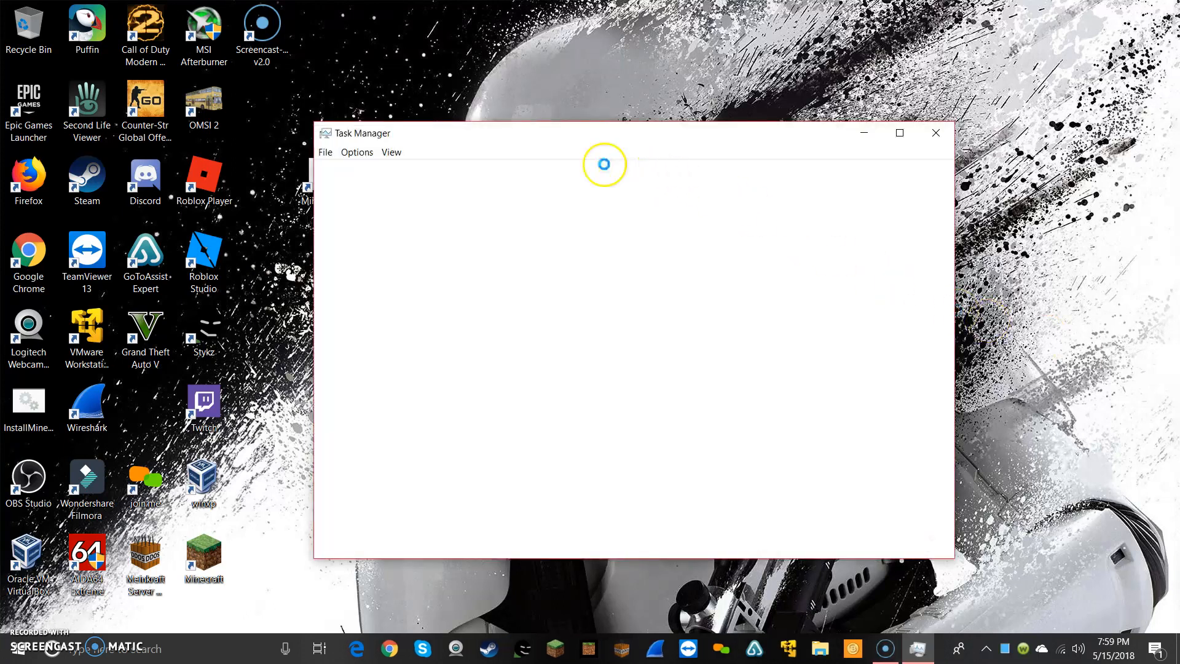
Step: Expand Task Manager to the detailed Performance view showing the Pentium J4205 CPU
left_click(358, 153)
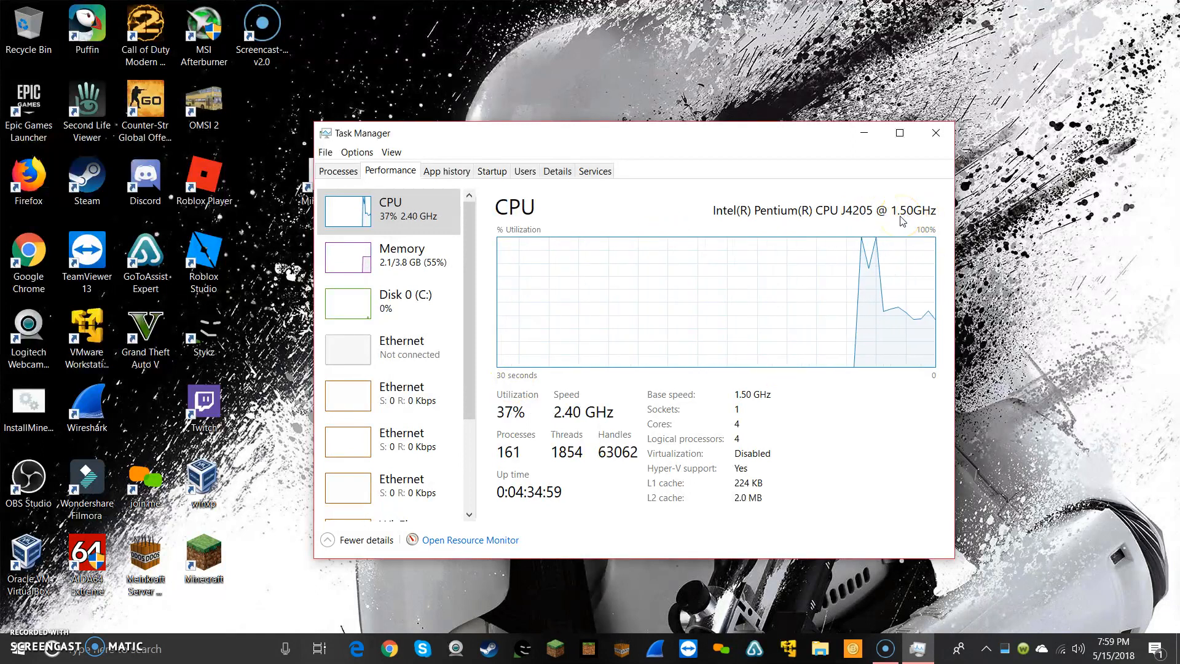
mouse_move(932, 158)
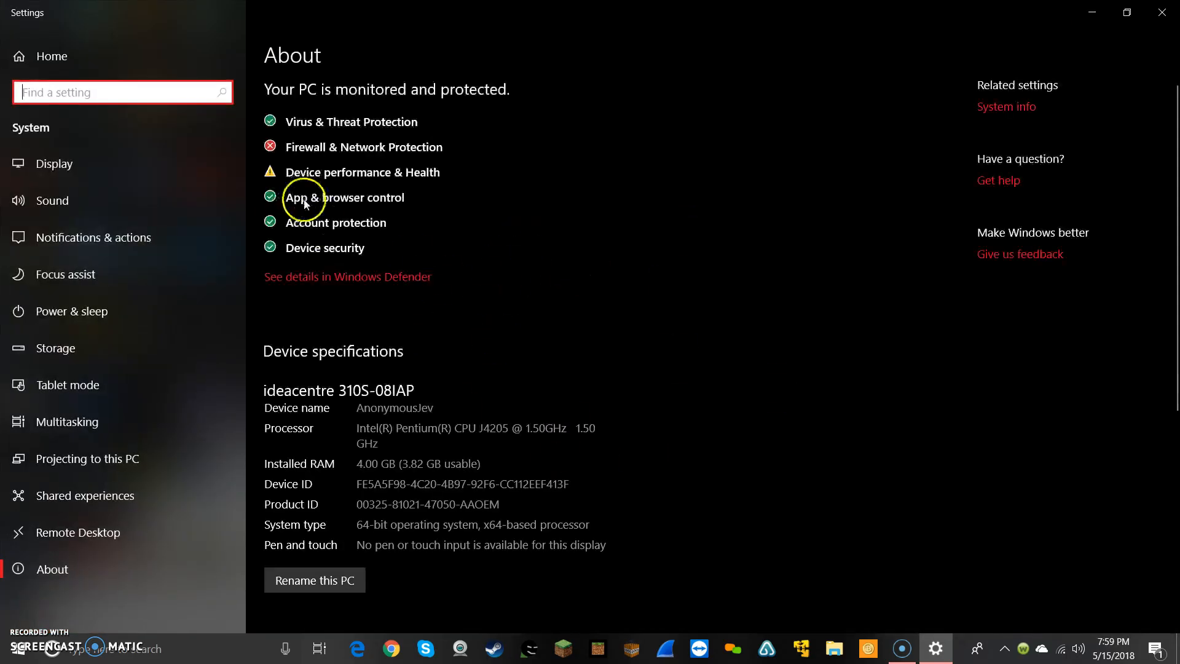
Step: Scroll the About page down through the device and Windows specifications
scroll("down", 3)
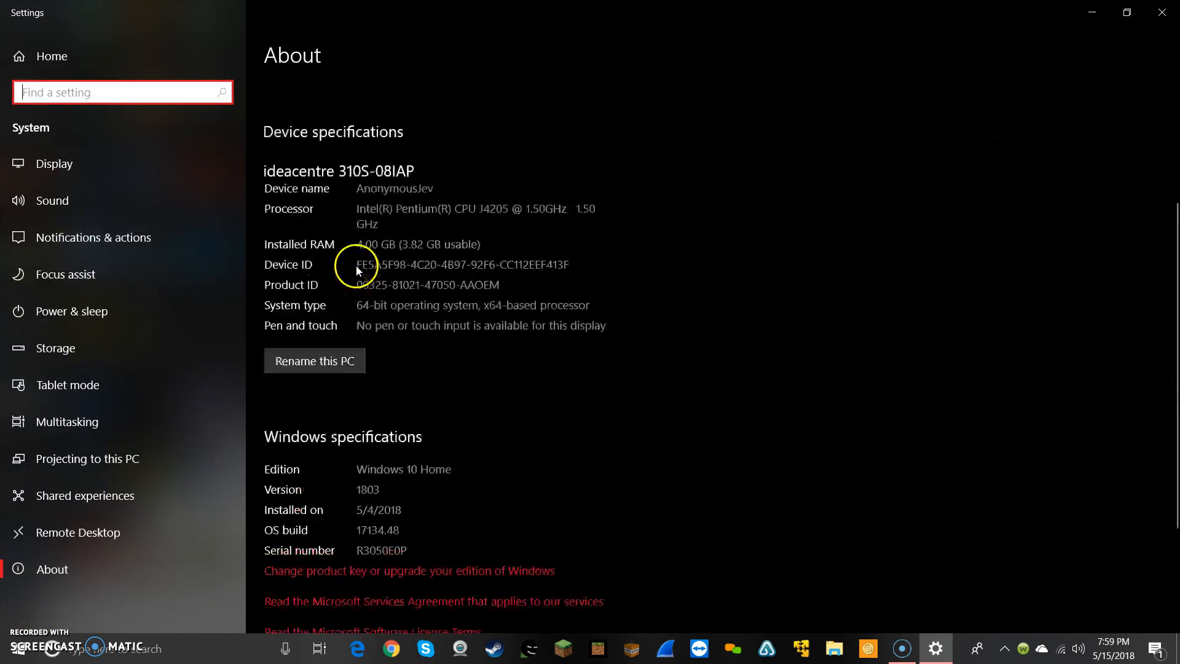
scroll("down", 3)
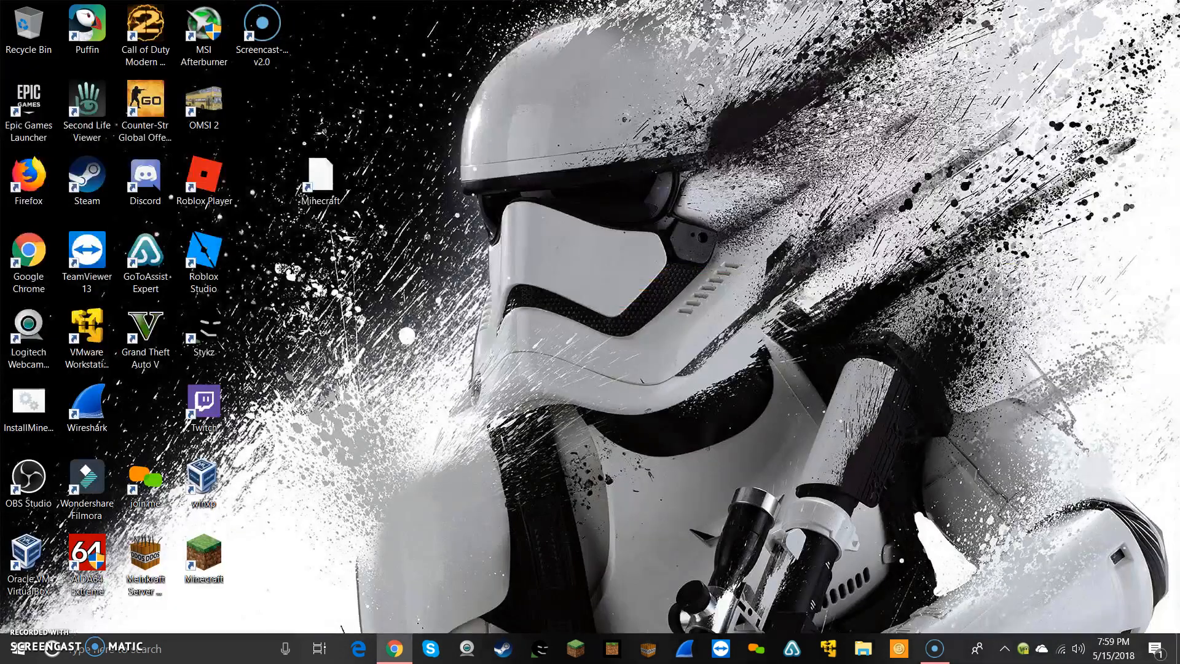
left_click(393, 648)
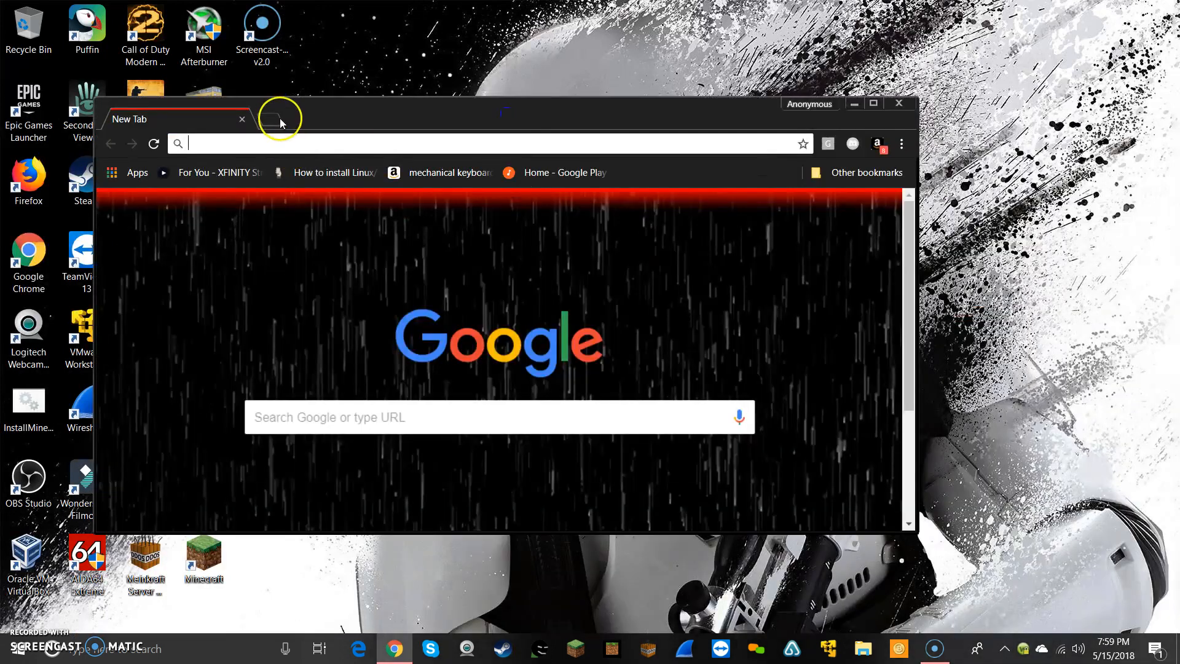
left_click(280, 119)
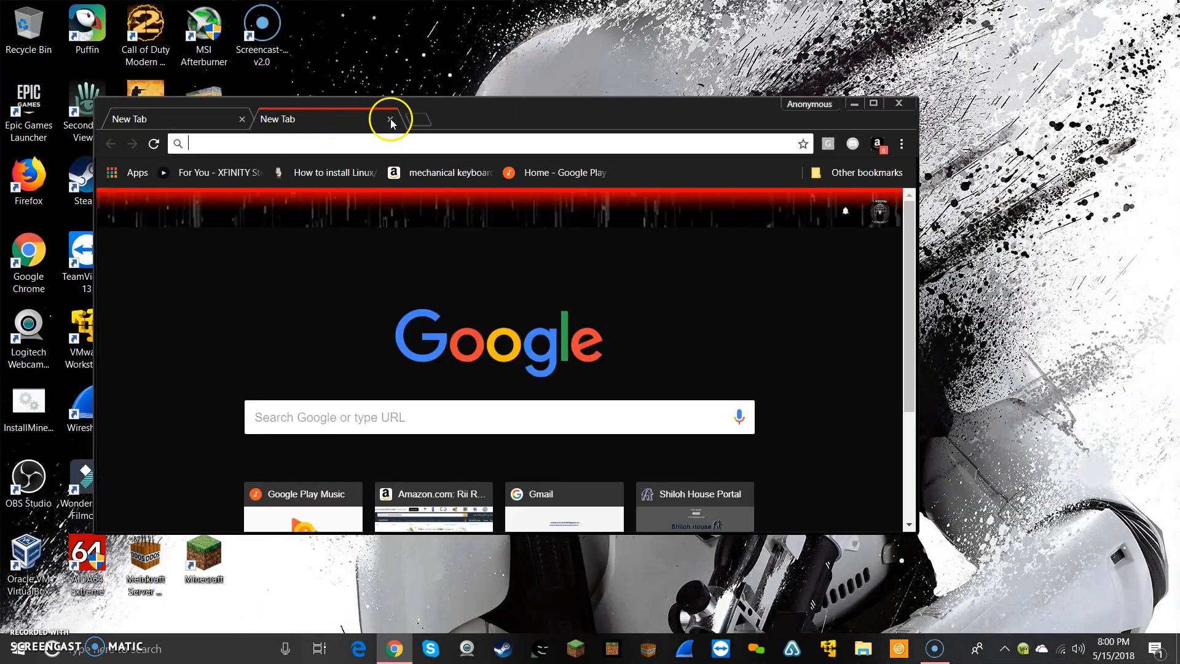
left_click(377, 120)
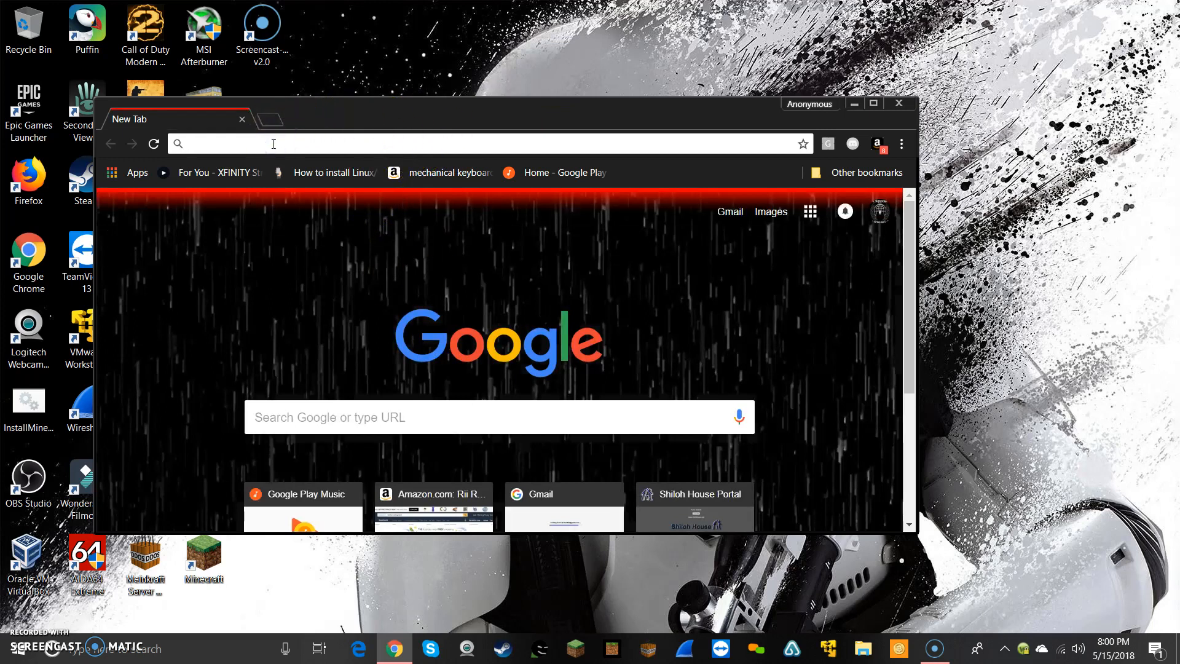
type("https://www.youtube.com")
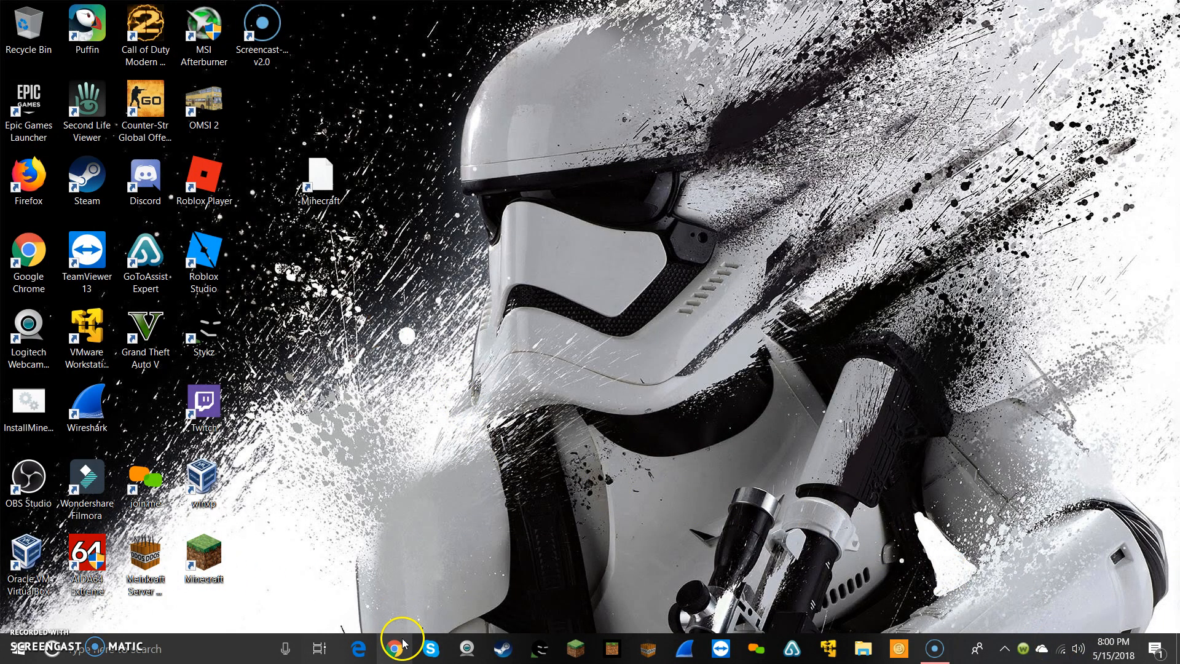
Step: Replace the stormtrooper wallpaper with the red Anonymous mask image via the desktop menu
left_click(395, 648)
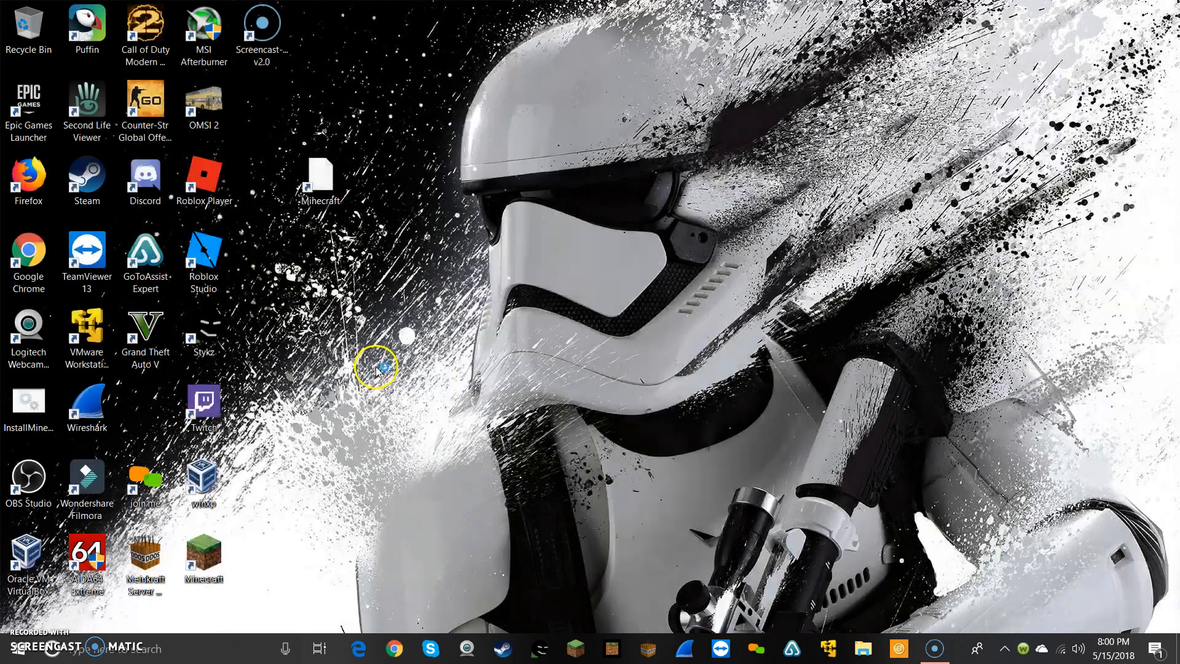
left_click_drag(378, 368, 741, 160)
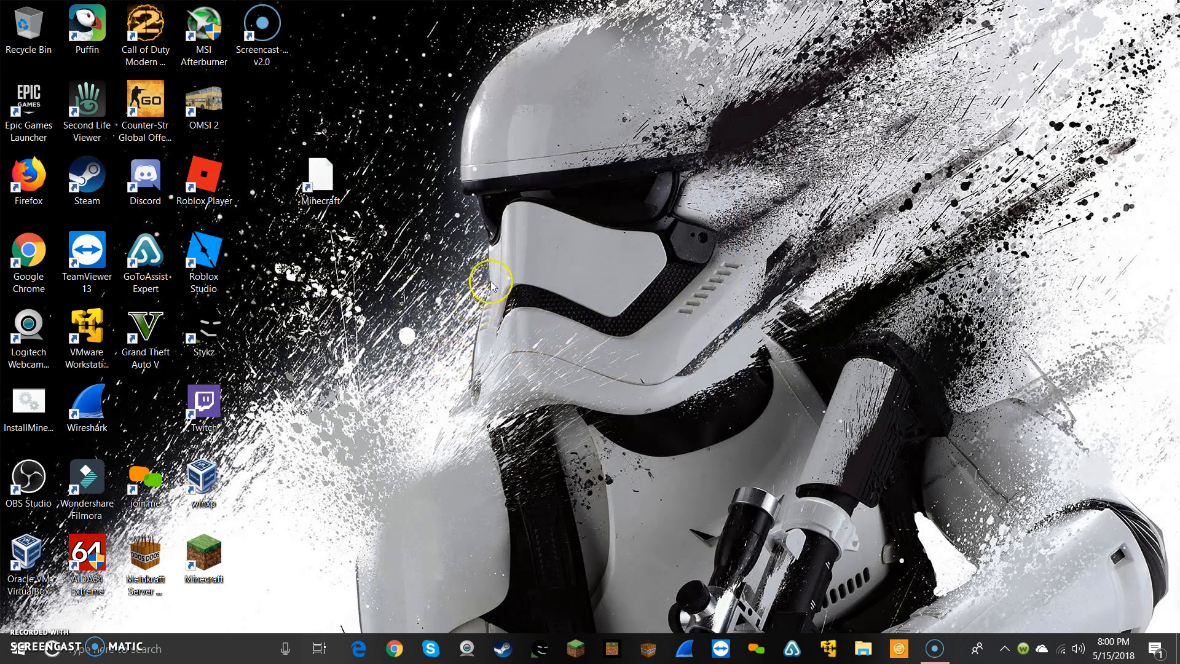
right_click(493, 287)
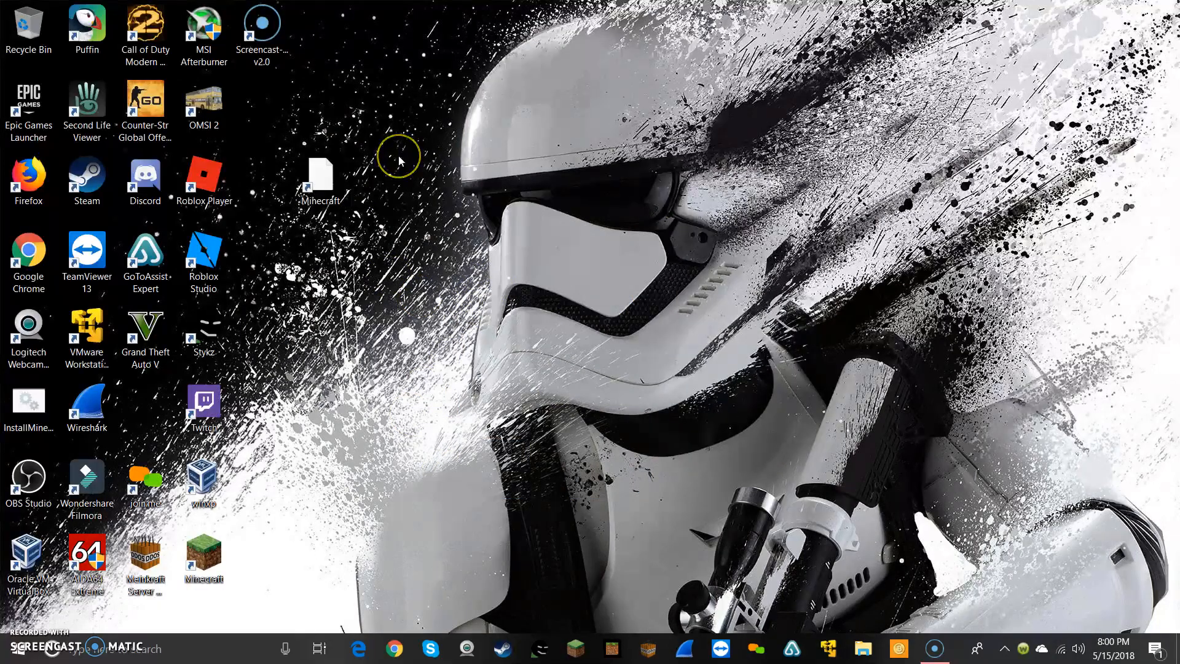
mouse_move(400, 160)
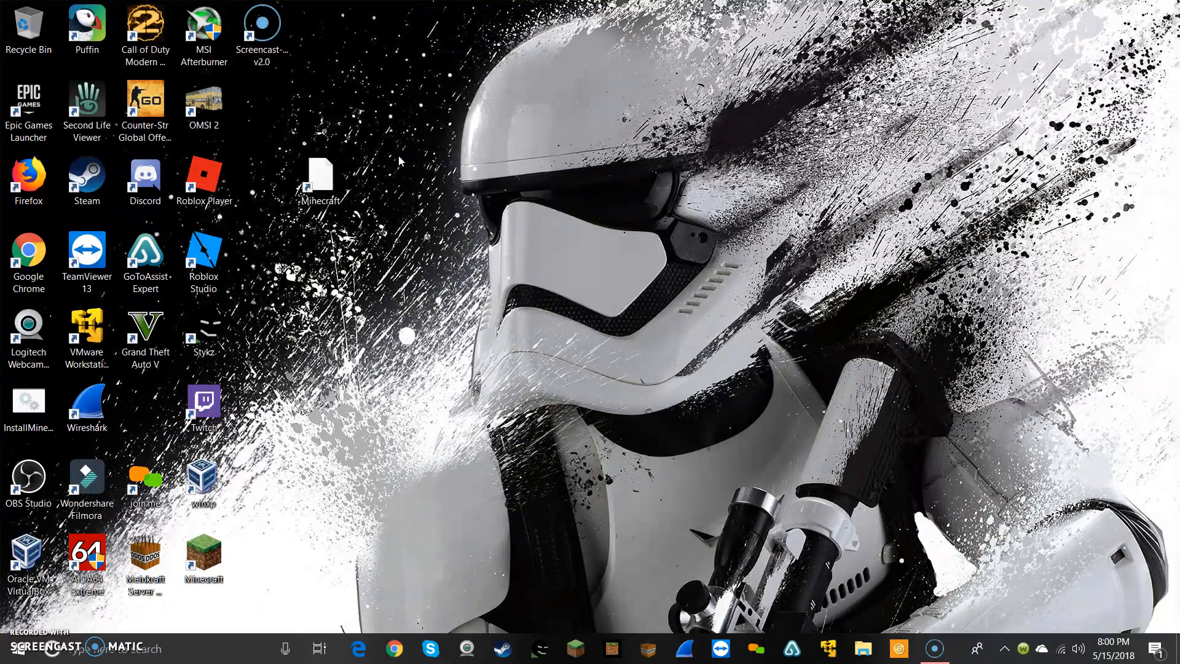
left_click(440, 365)
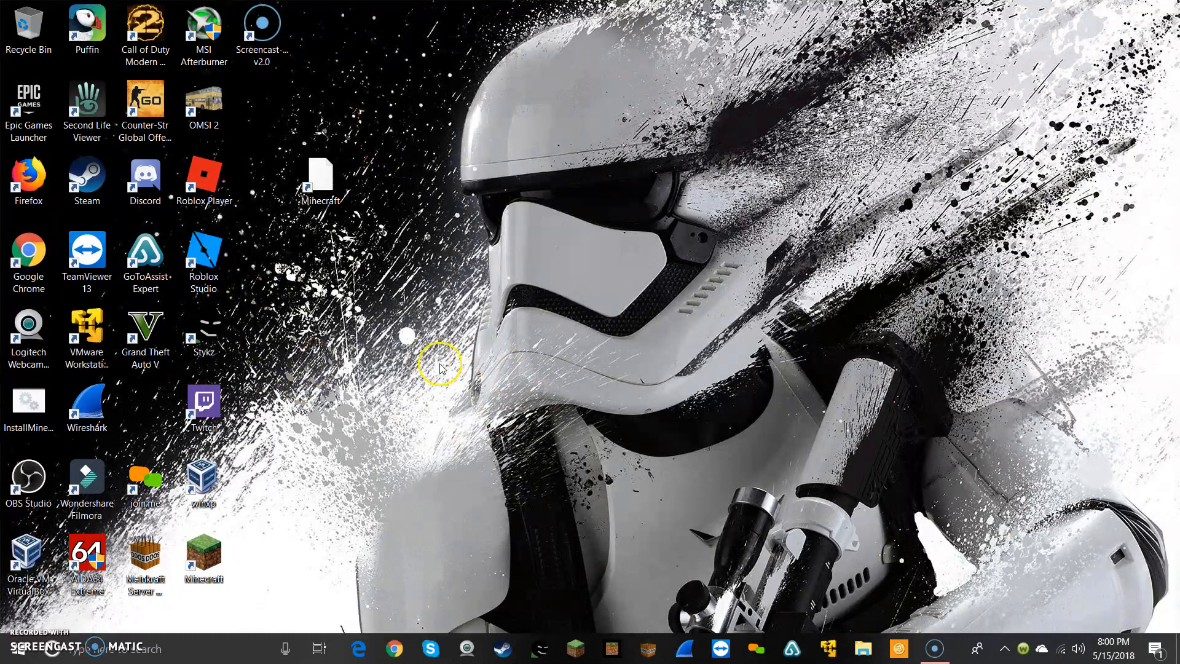
left_click_drag(440, 365, 639, 279)
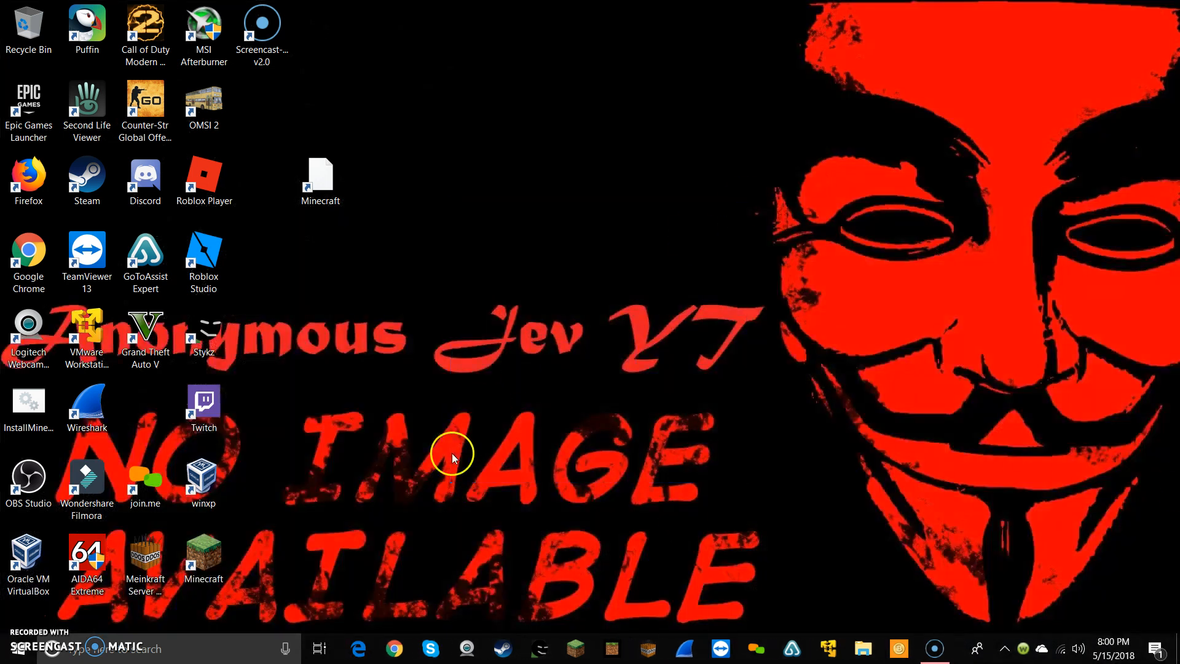
mouse_move(899, 339)
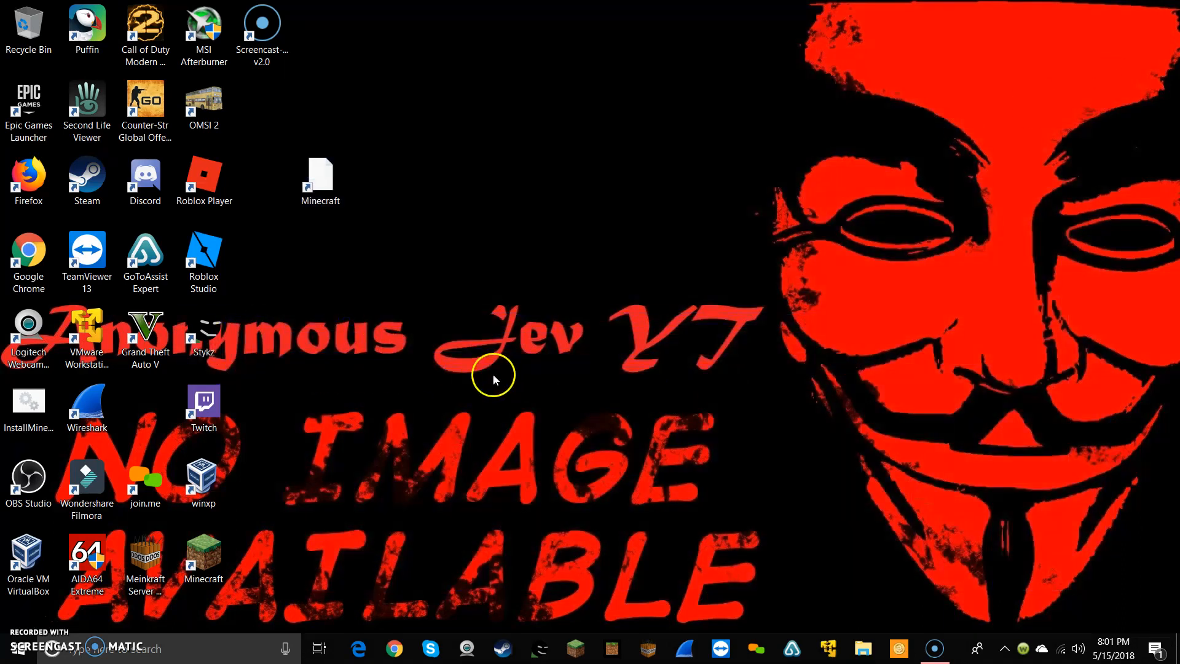
mouse_move(542, 323)
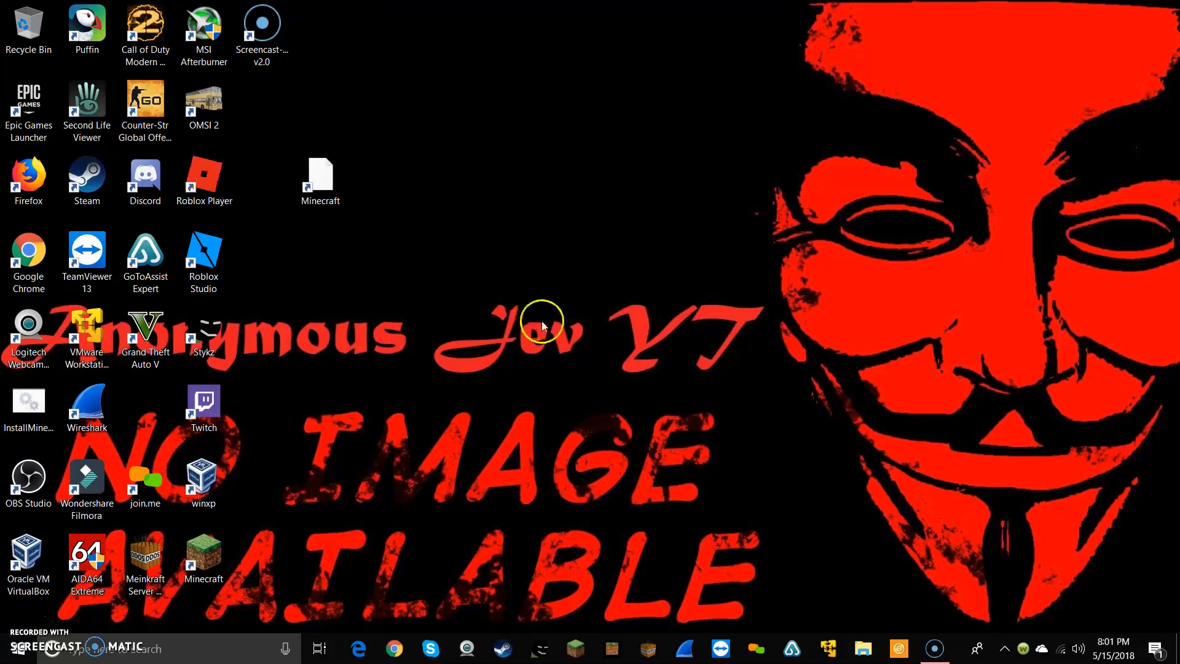
left_click_drag(542, 323, 775, 155)
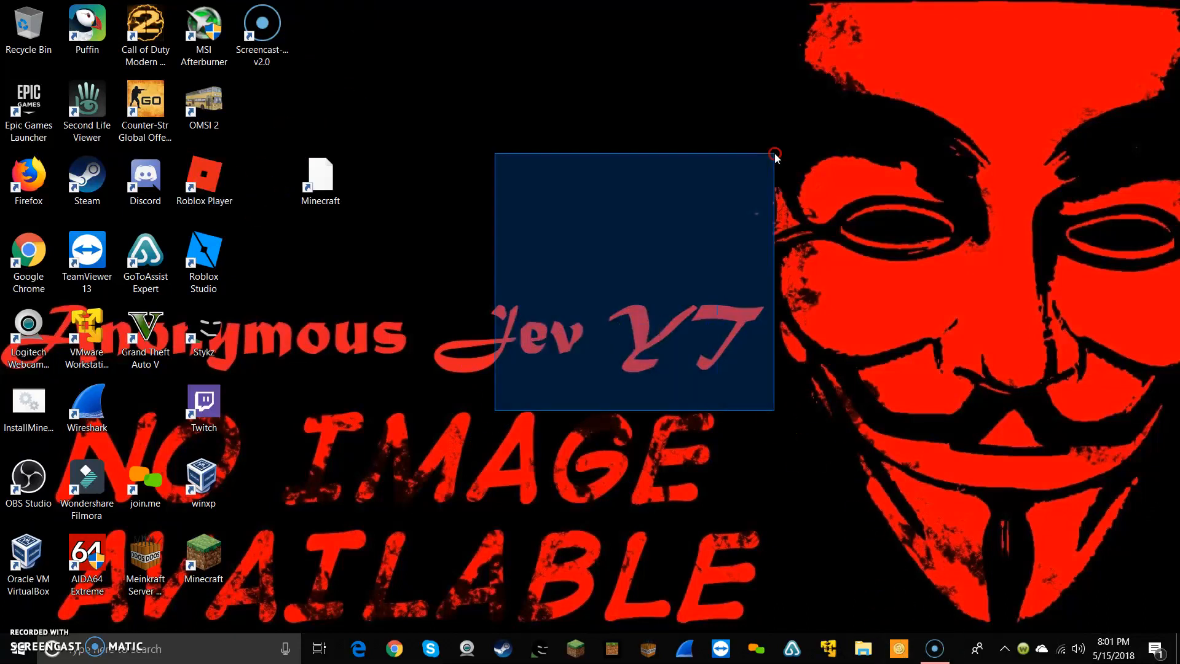